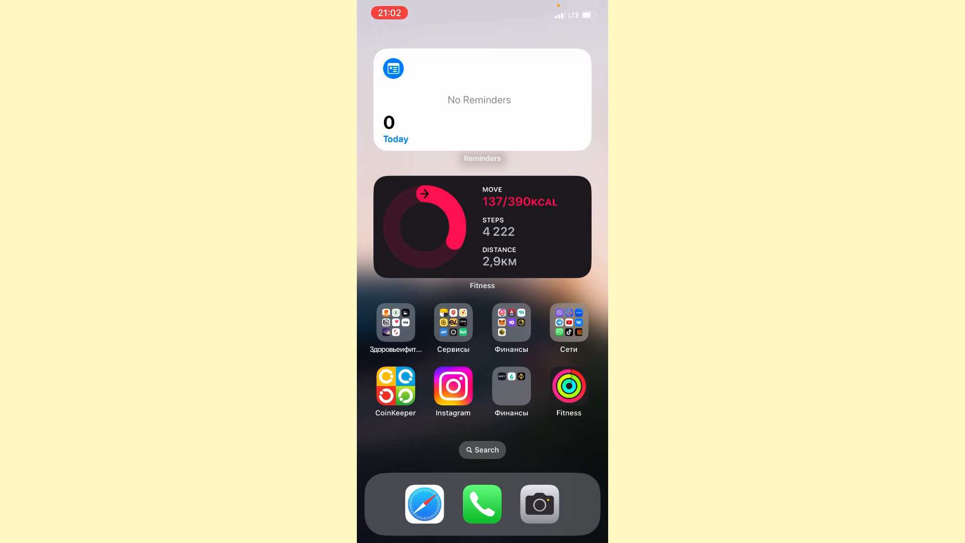
Launch Instagram from the Home Screen and land on the home feed.
{"action": "left_click", "coordinate": [452, 386]}
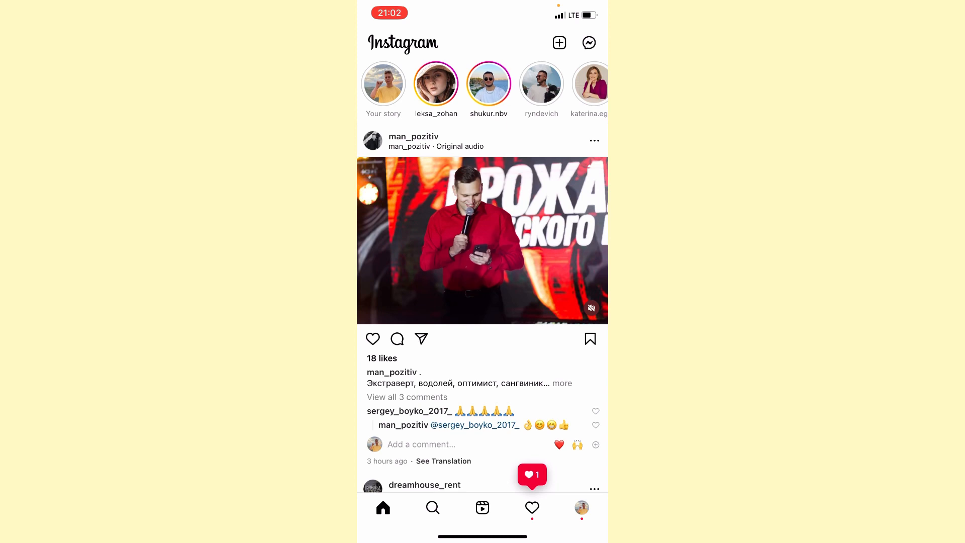
Navigate from the profile menu into Your activity to reach the Story replies history.
{"action": "left_click", "coordinate": [580, 506]}
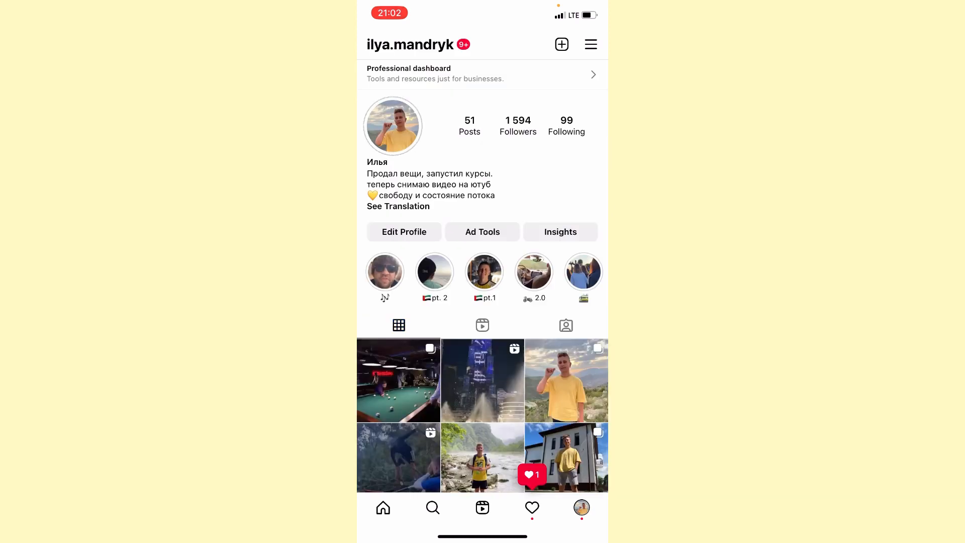
{"action": "left_click", "coordinate": [591, 44]}
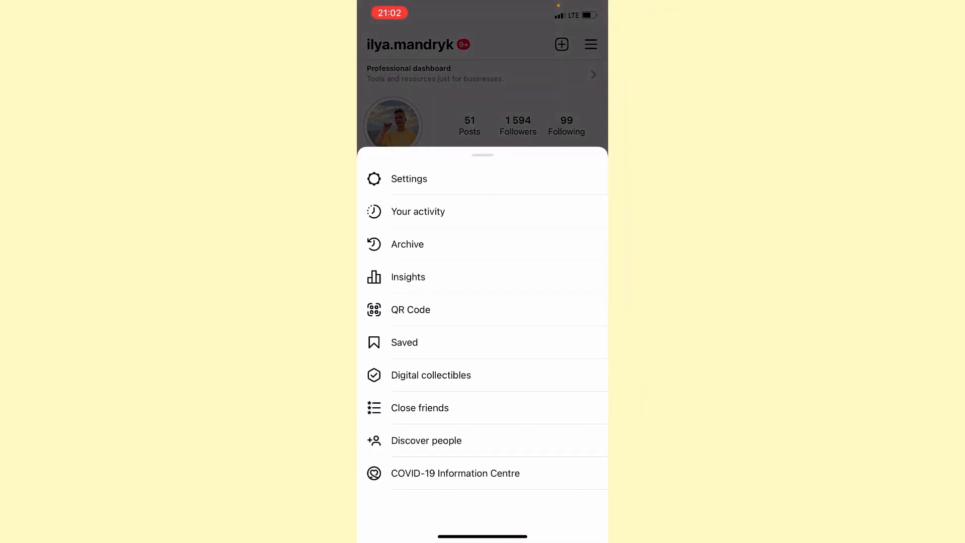
{"action": "left_click", "coordinate": [418, 211]}
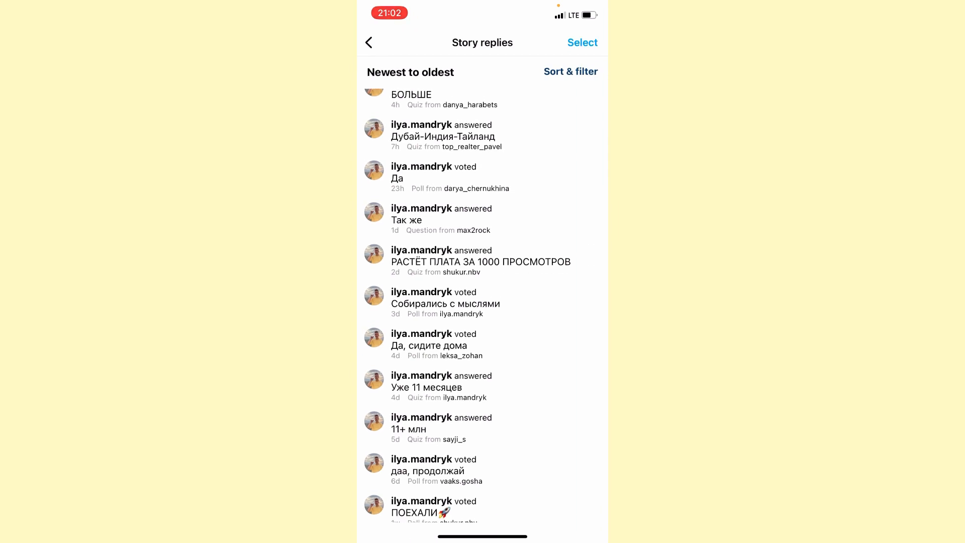
{"action": "scroll", "scroll_direction": "down", "scroll_amount": 3}
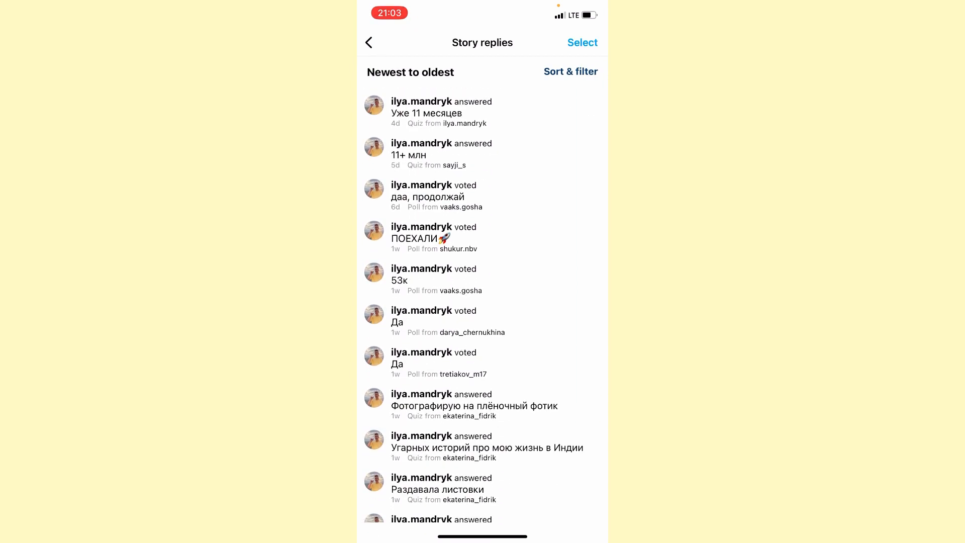
{"action": "scroll", "scroll_direction": "down", "scroll_amount": 3}
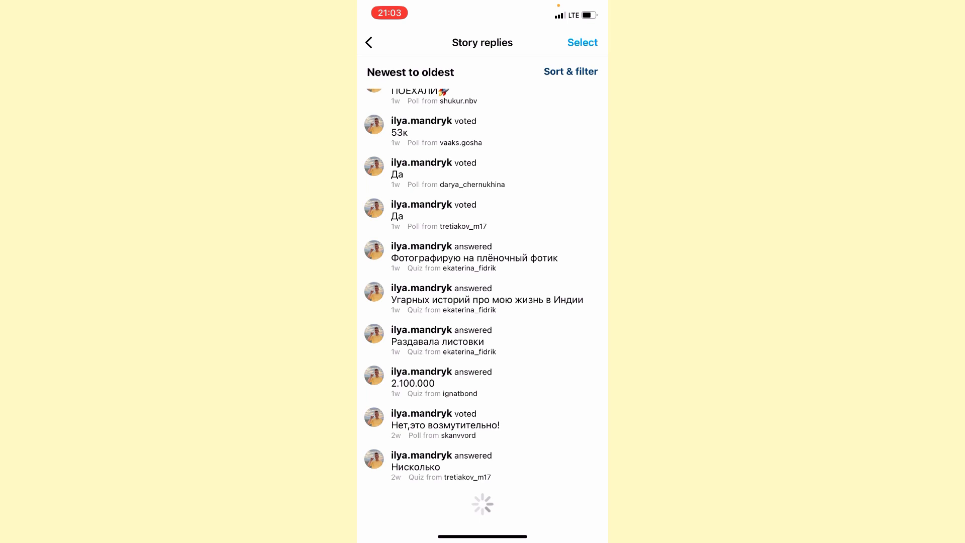
{"action": "scroll", "scroll_direction": "down", "scroll_amount": 3}
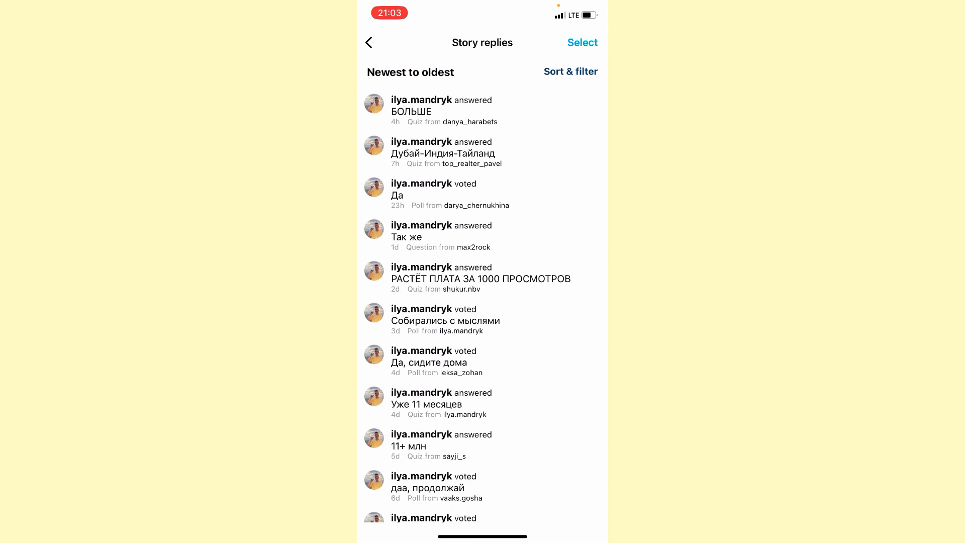
{"action": "scroll", "scroll_direction": "down", "scroll_amount": 3}
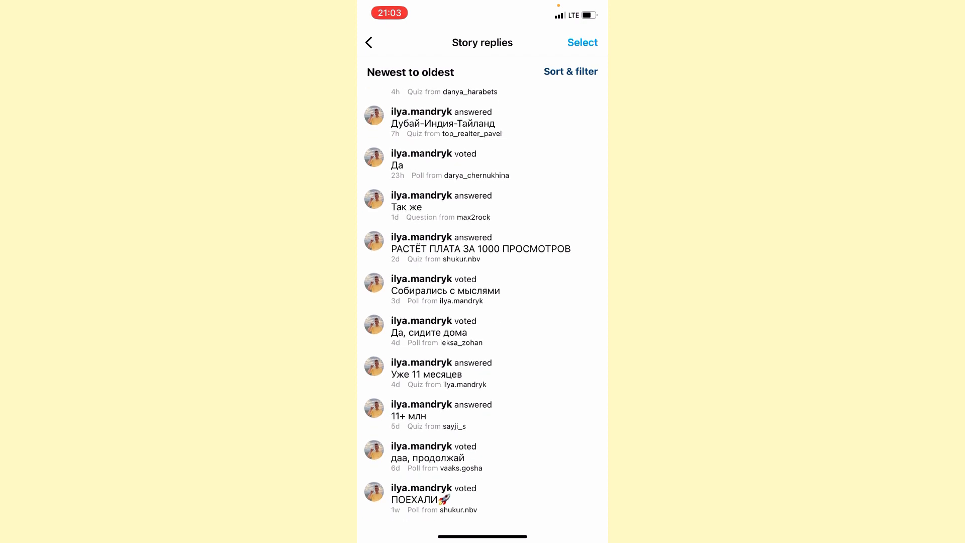
{"action": "scroll", "scroll_direction": "down", "scroll_amount": 3}
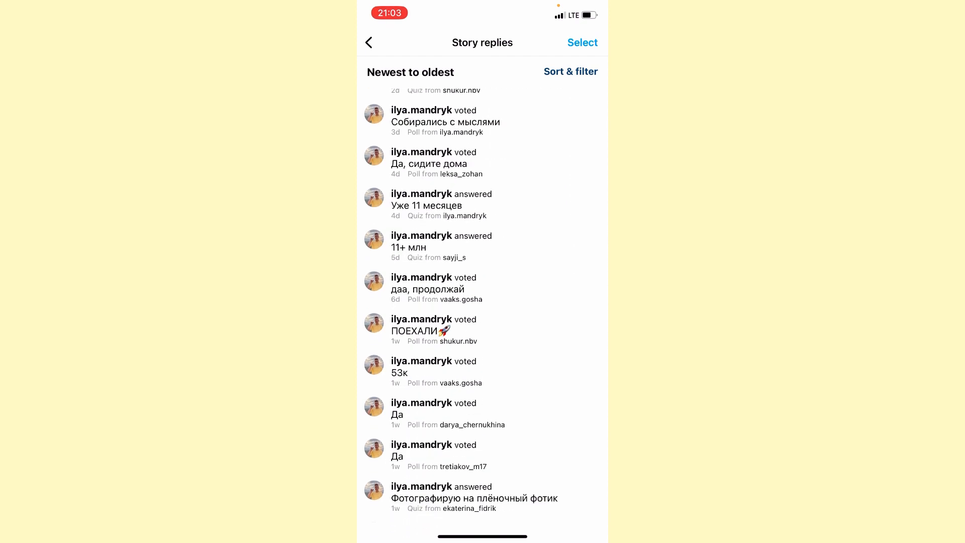
{"action": "scroll", "scroll_direction": "down", "scroll_amount": 3}
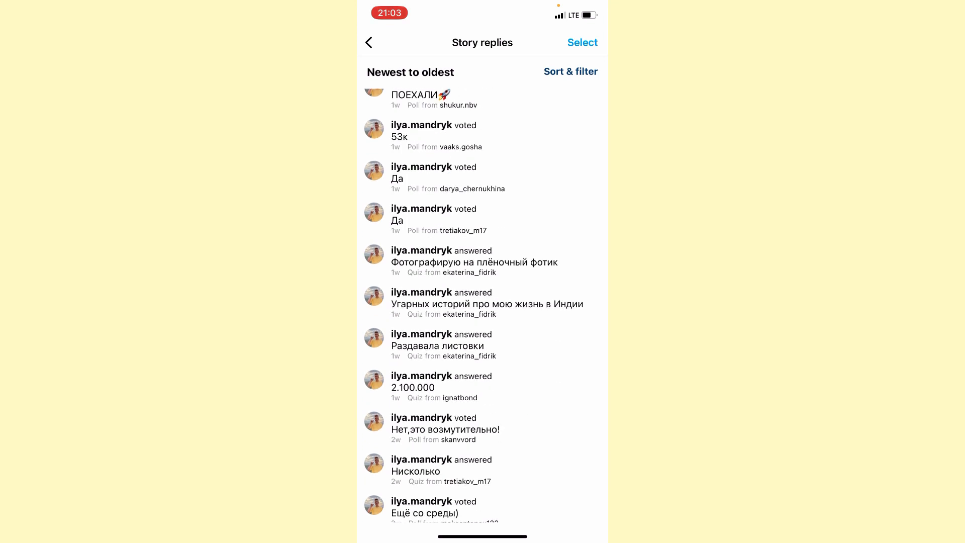